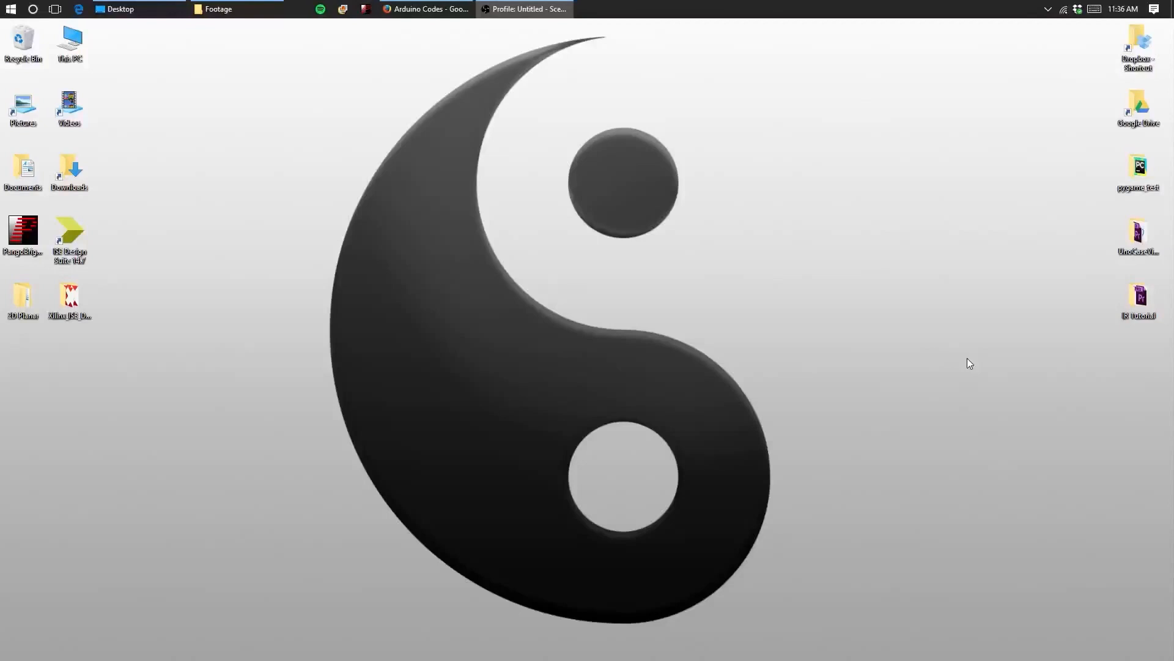
{"action": "mouse_move", "coordinate": [106, 240]}
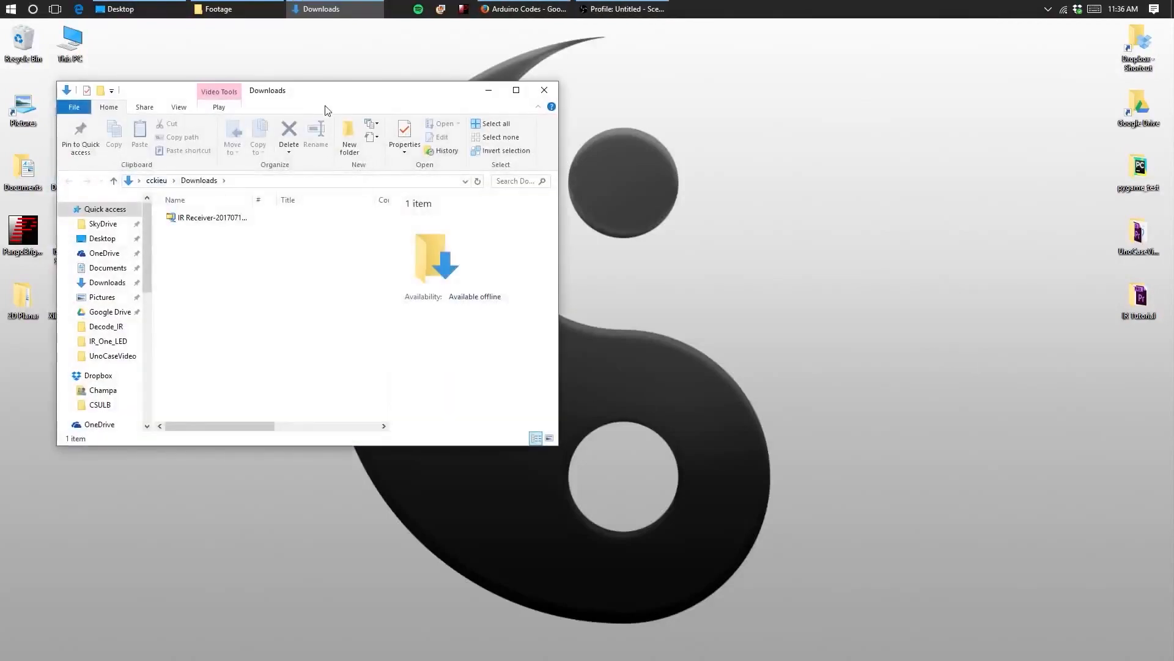
Step: Extract the downloaded IR Receiver archive and browse into its Library folder
{"action": "left_click", "coordinate": [209, 217]}
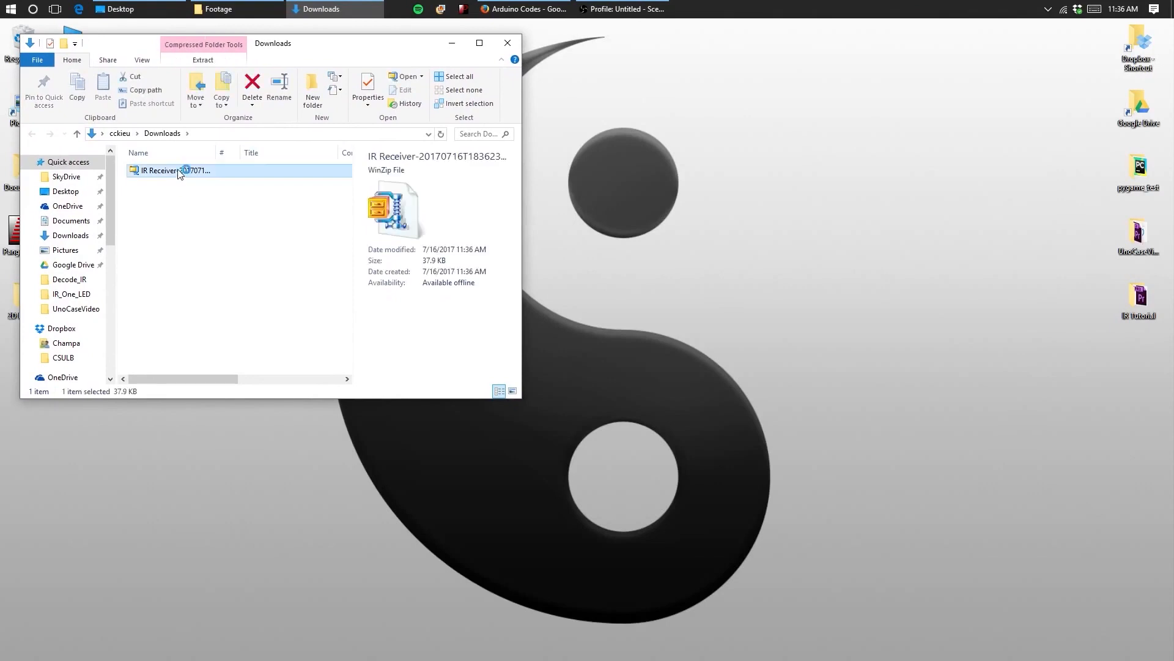
{"action": "double_click", "coordinate": [172, 170]}
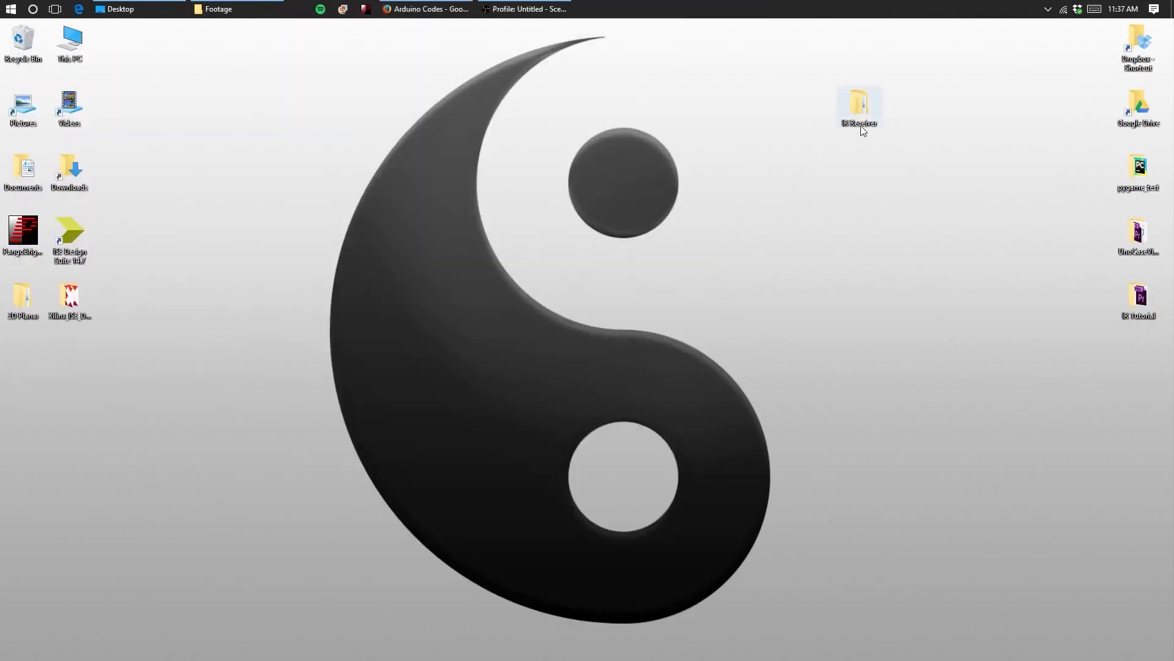
{"action": "double_click", "coordinate": [858, 108]}
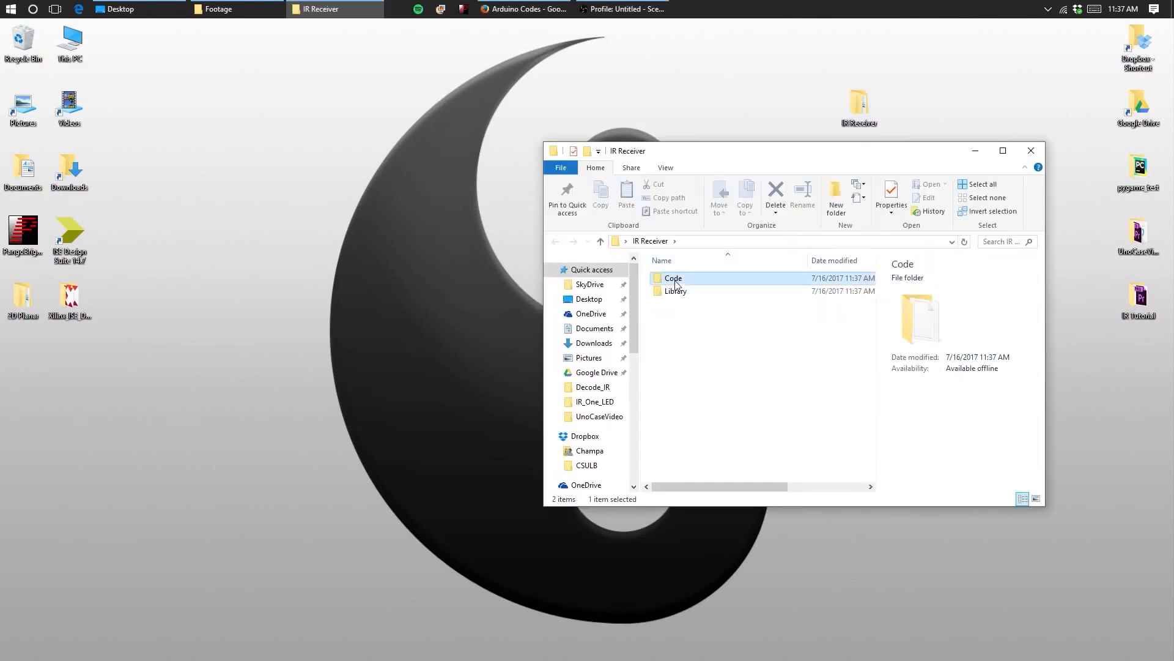
{"action": "left_click", "coordinate": [675, 291]}
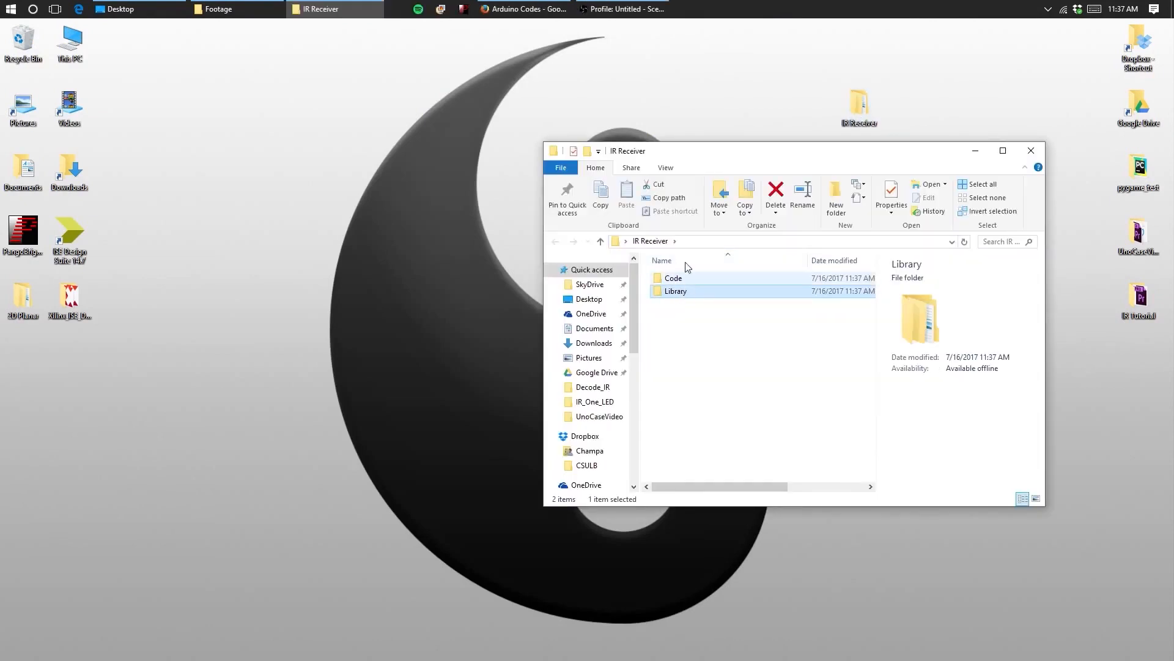
{"action": "double_click", "coordinate": [675, 291]}
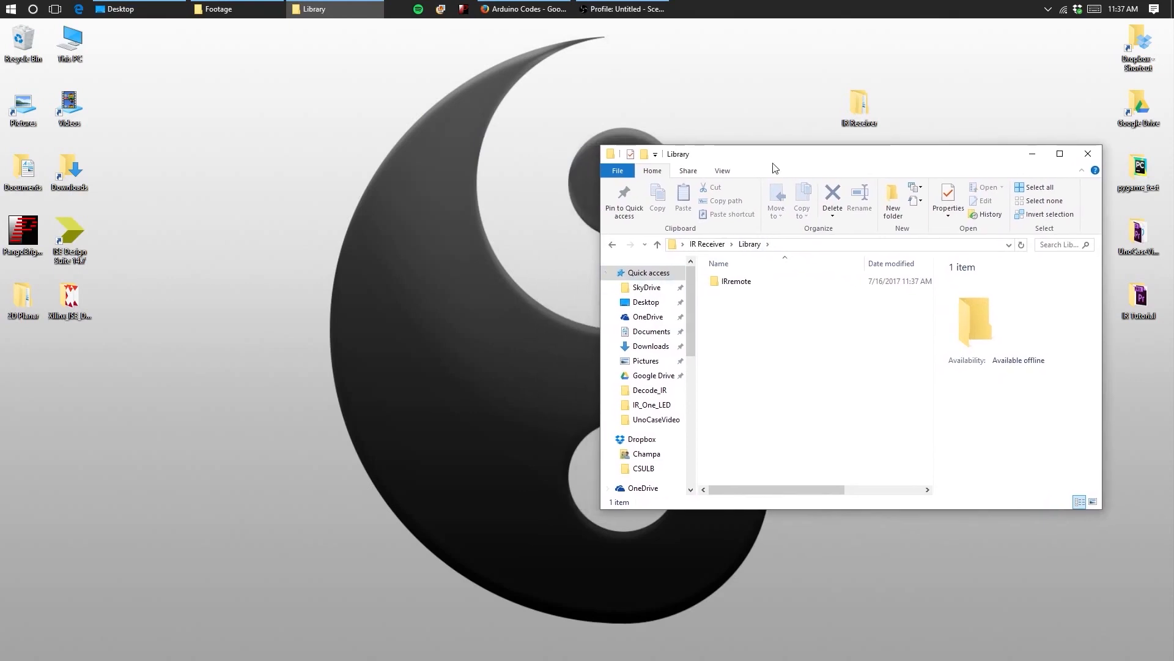
{"action": "mouse_move", "coordinate": [118, 224]}
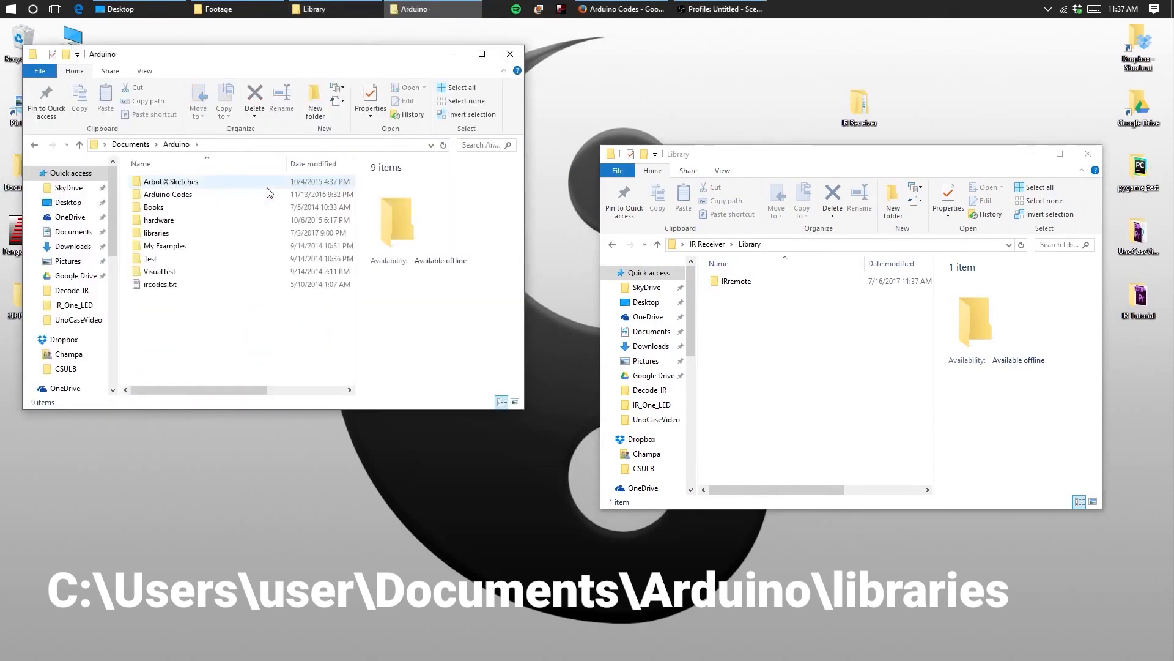
Step: Show the Documents\Arduino\libraries folder, where IRremote is listed
{"action": "double_click", "coordinate": [156, 232]}
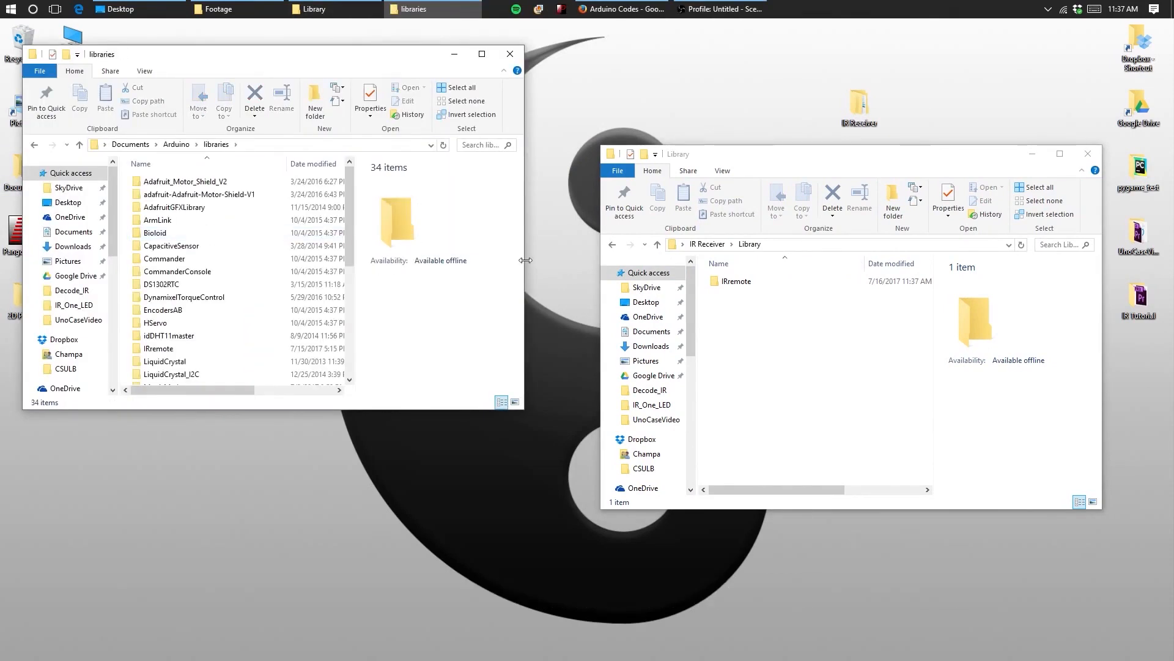
{"action": "left_click", "coordinate": [735, 281]}
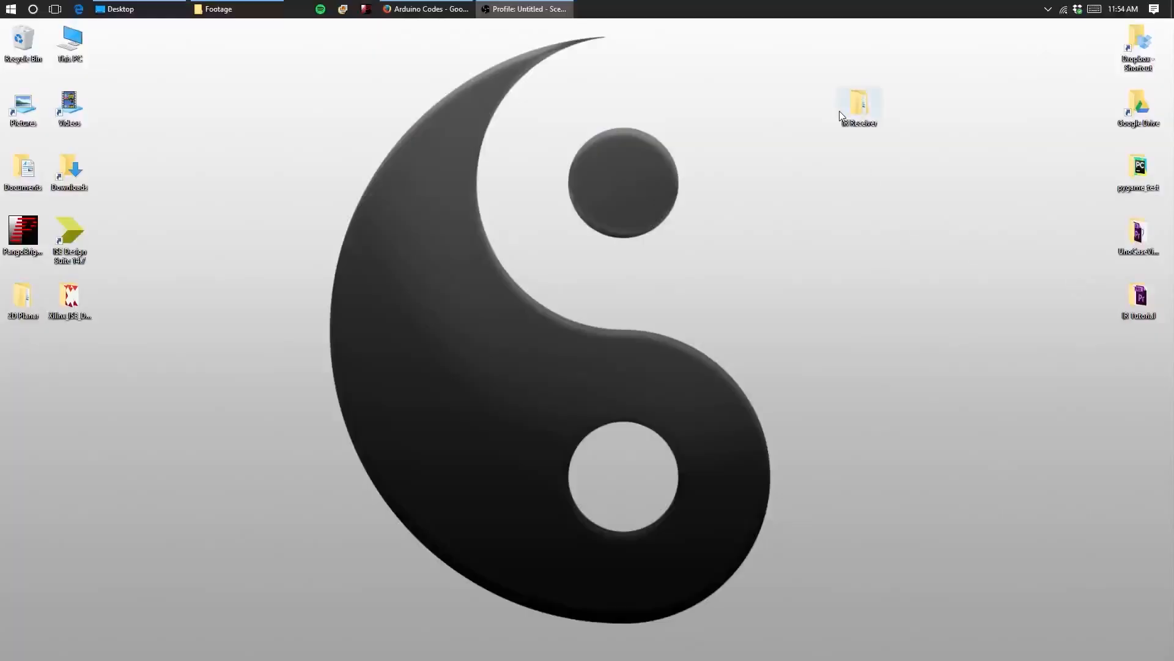
Step: From IR Receiver > Code, load Decode_IR.ino and IR_One_LED into Arduino IDE
{"action": "double_click", "coordinate": [858, 102]}
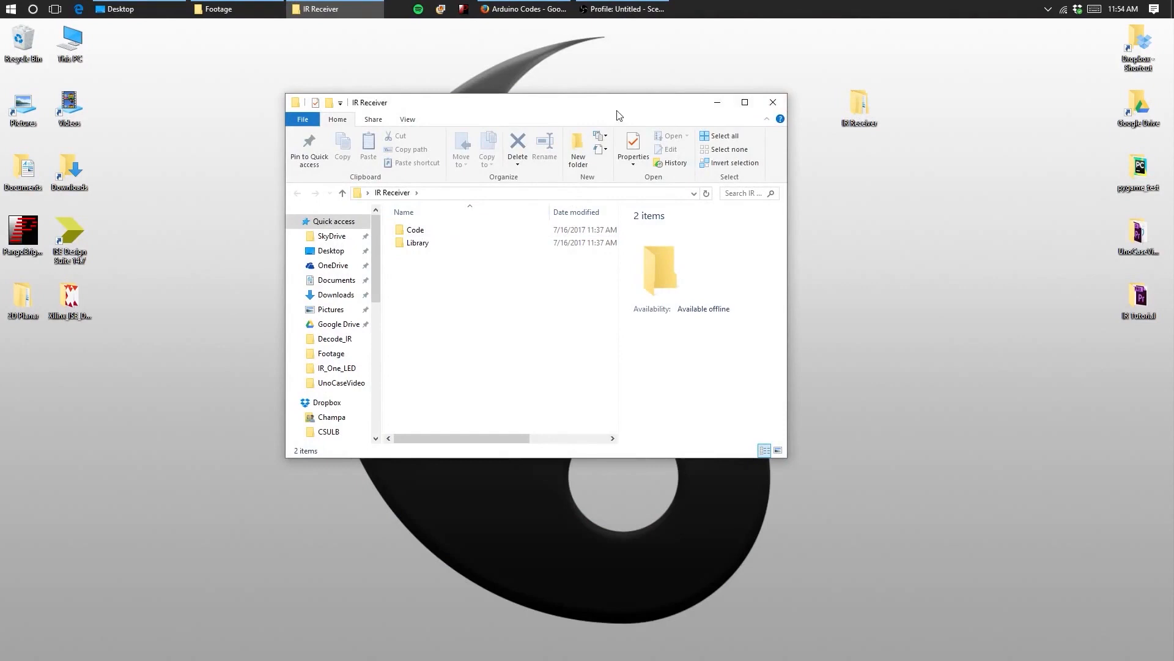
{"action": "double_click", "coordinate": [415, 230]}
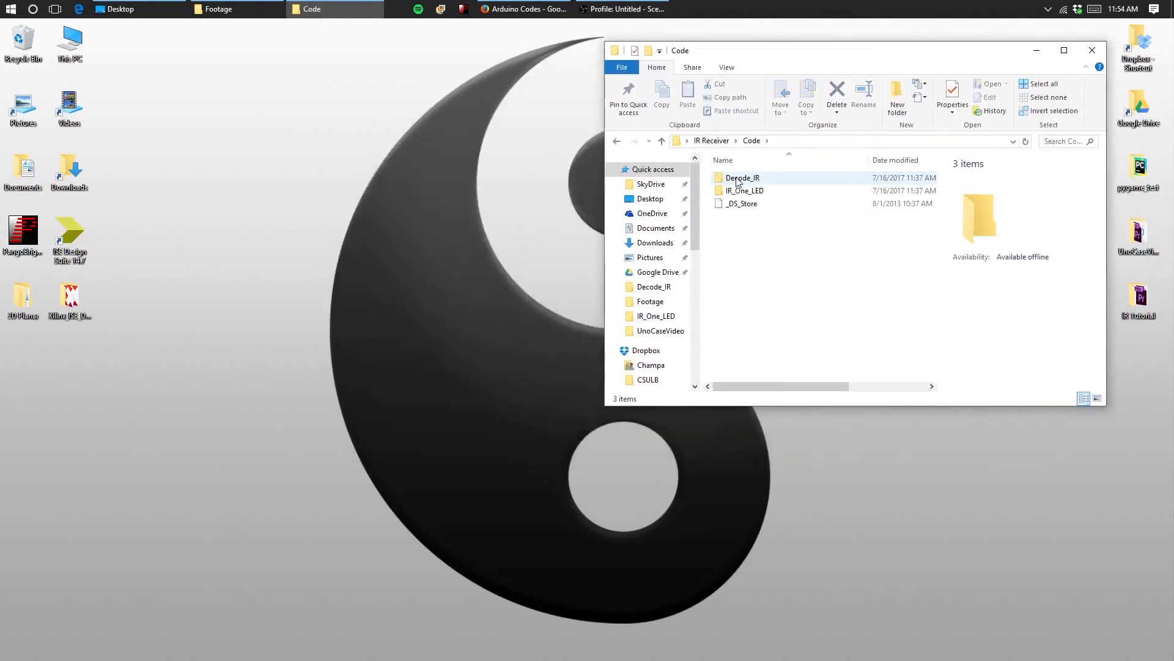
{"action": "left_click", "coordinate": [742, 177]}
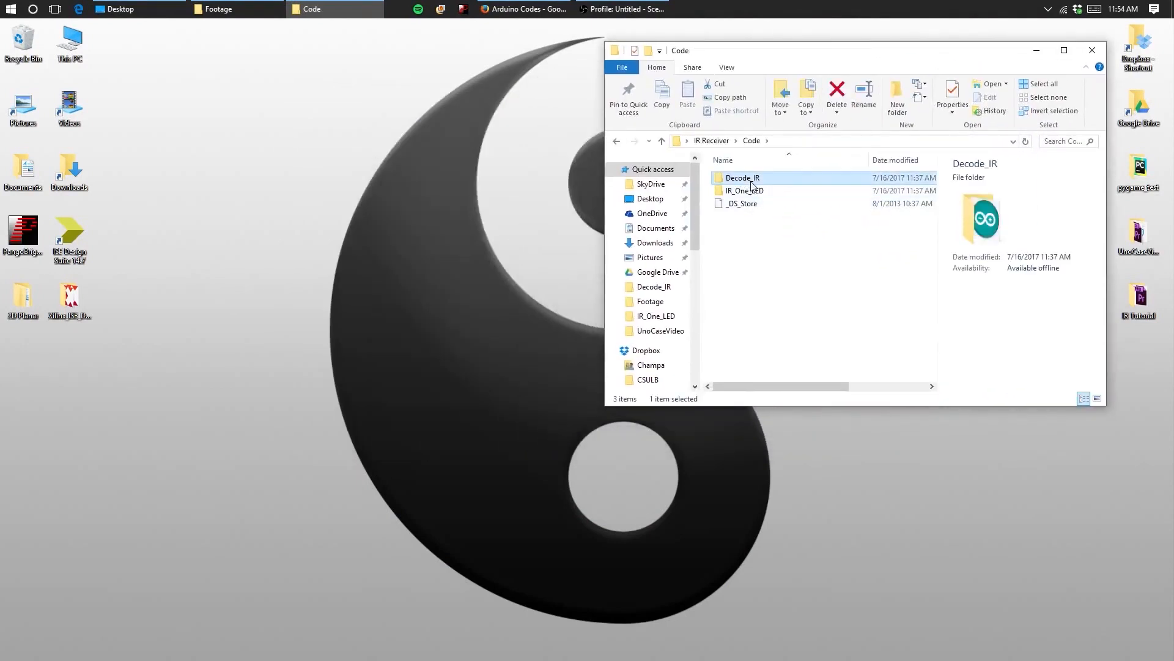
{"action": "double_click", "coordinate": [741, 177]}
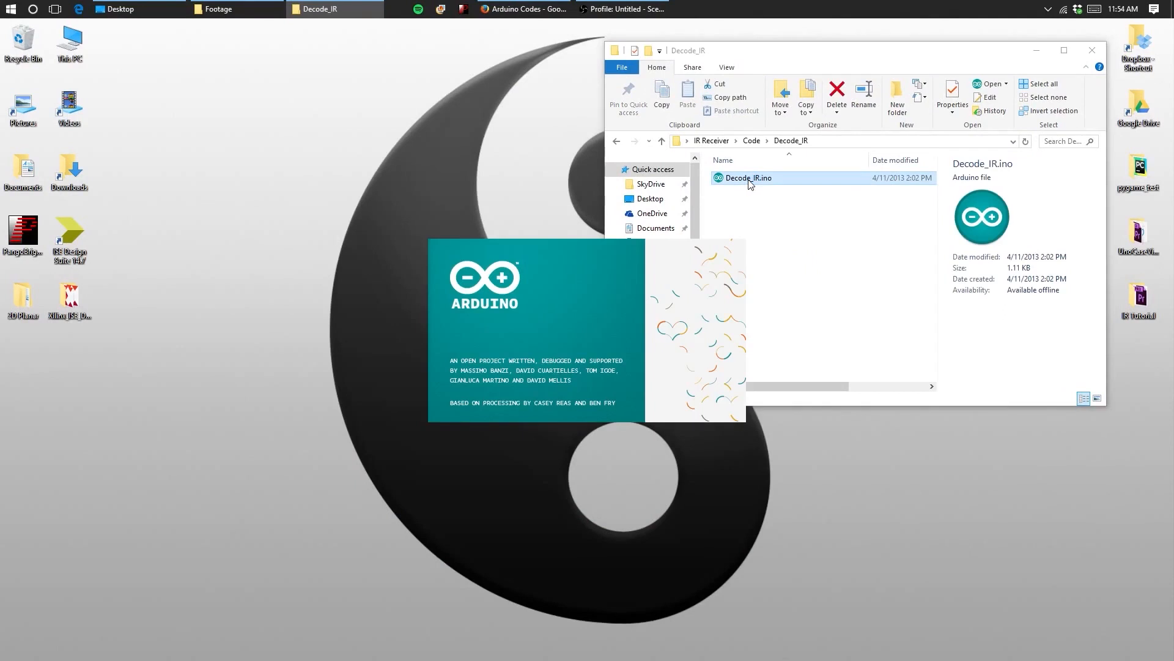
{"action": "double_click", "coordinate": [746, 177]}
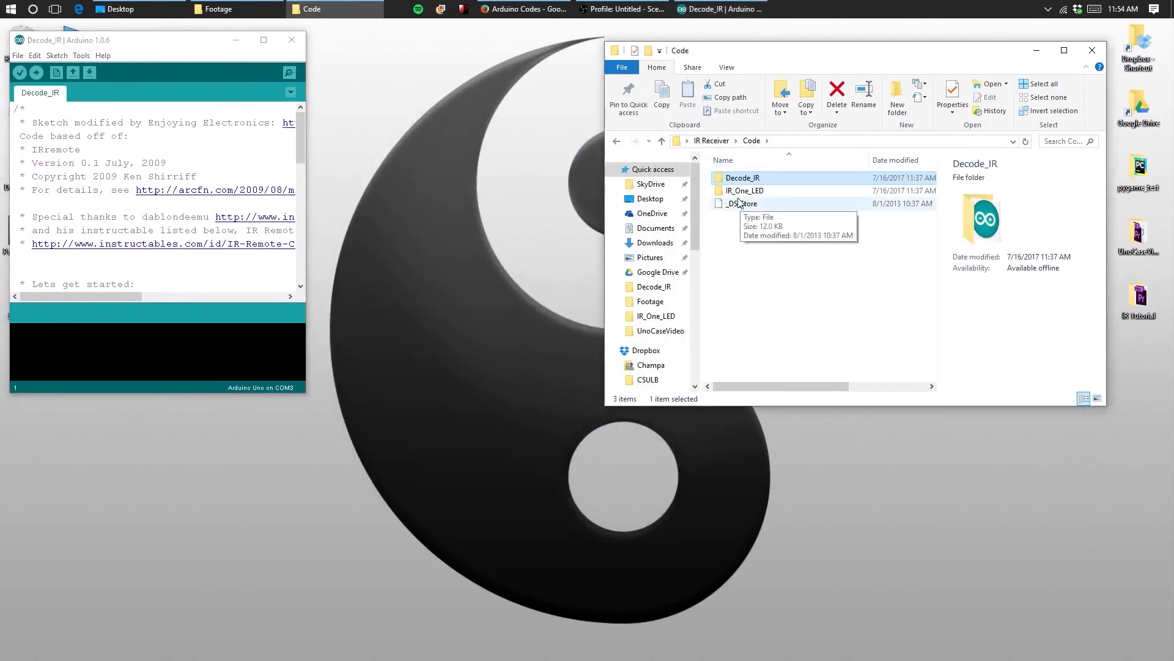
{"action": "double_click", "coordinate": [745, 191]}
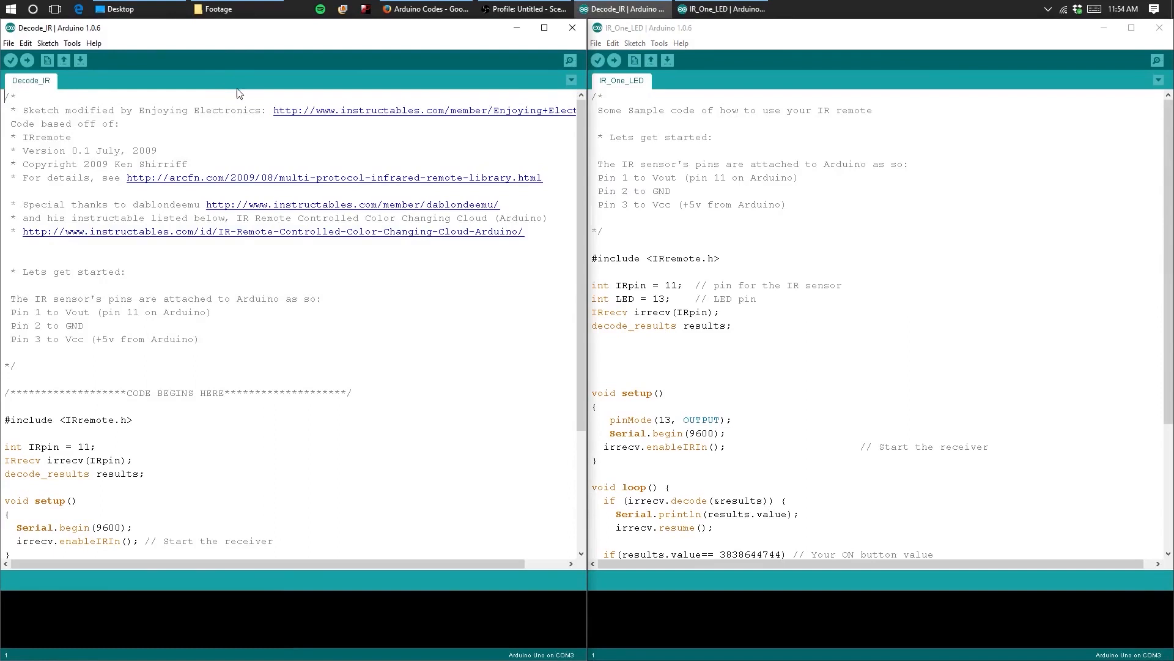
{"action": "mouse_move", "coordinate": [213, 78]}
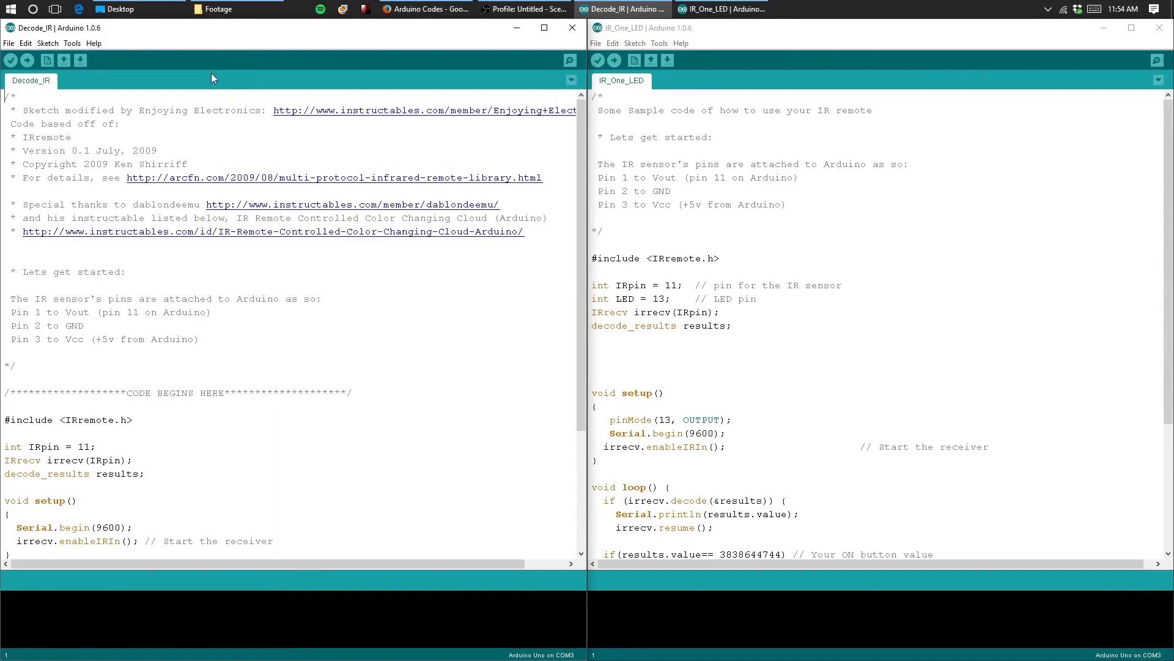
{"action": "mouse_move", "coordinate": [217, 80]}
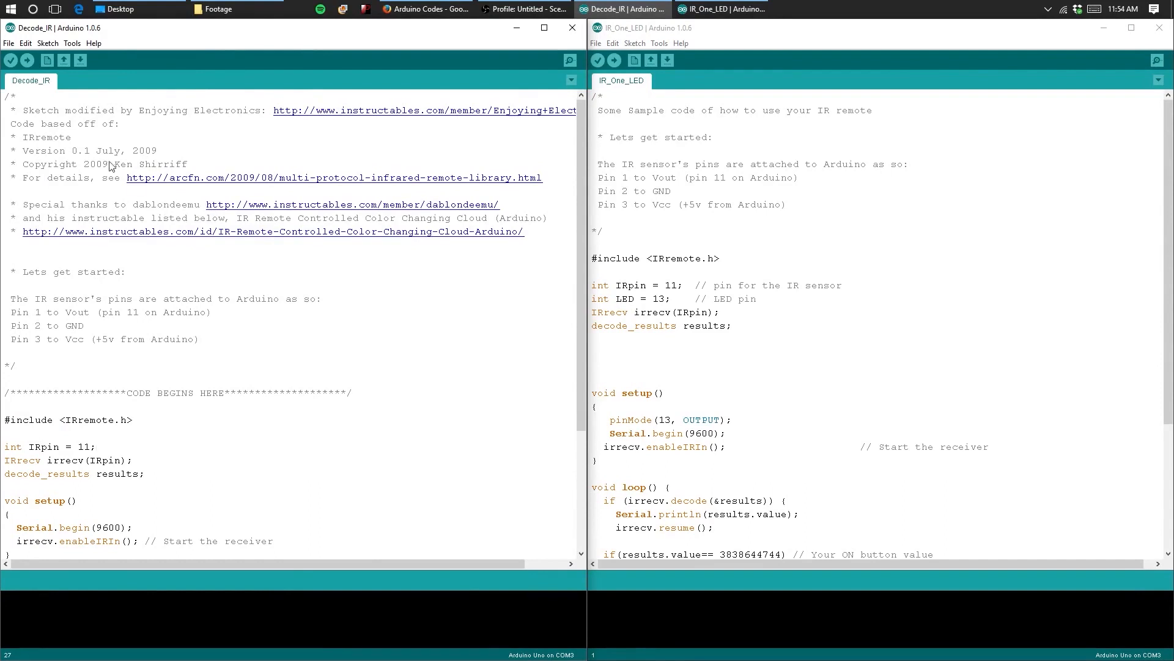
Step: Confirm the serial port is COM3 under Tools and upload Decode_IR to the board
{"action": "left_click", "coordinate": [71, 43]}
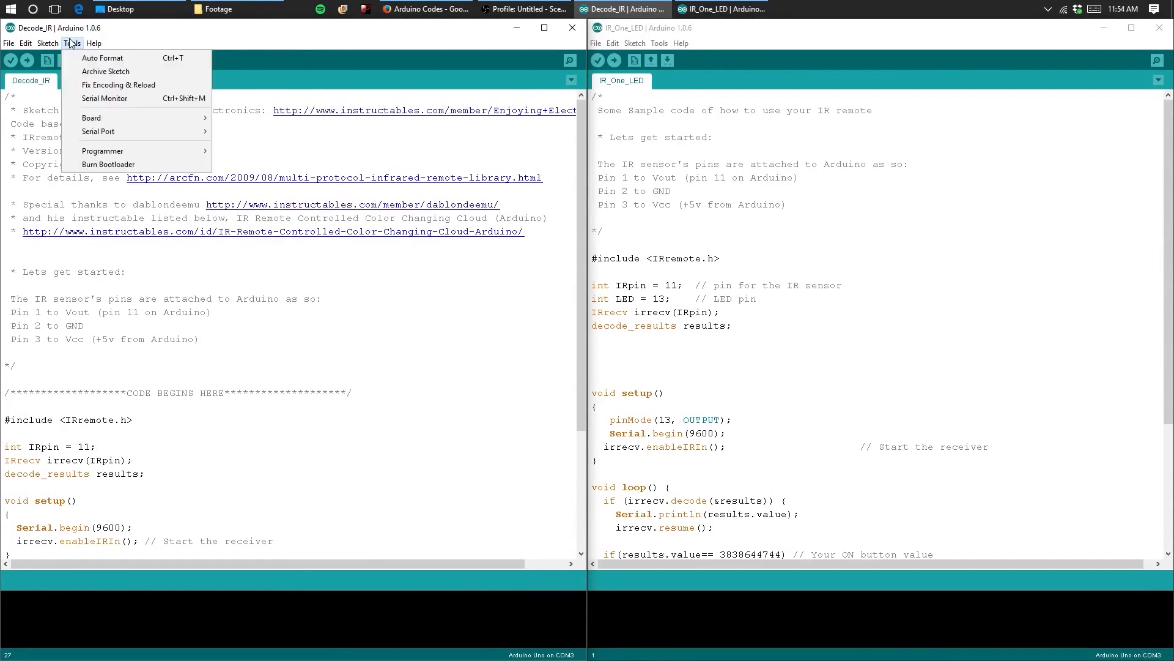
{"action": "left_click", "coordinate": [91, 118]}
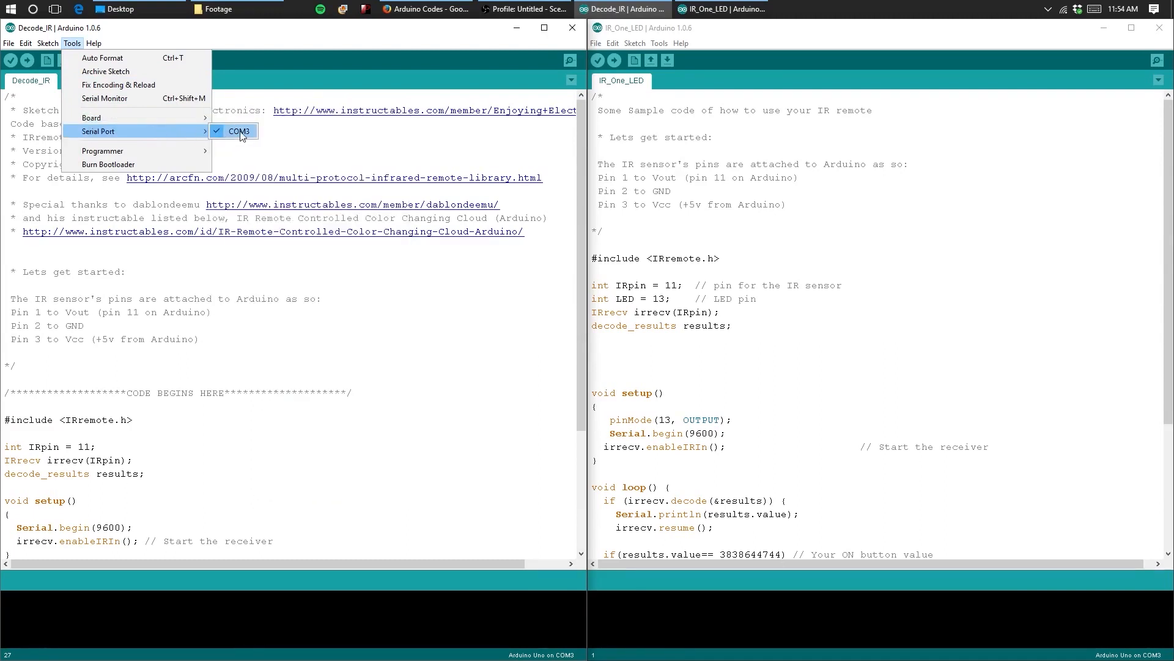
{"action": "mouse_move", "coordinate": [305, 156]}
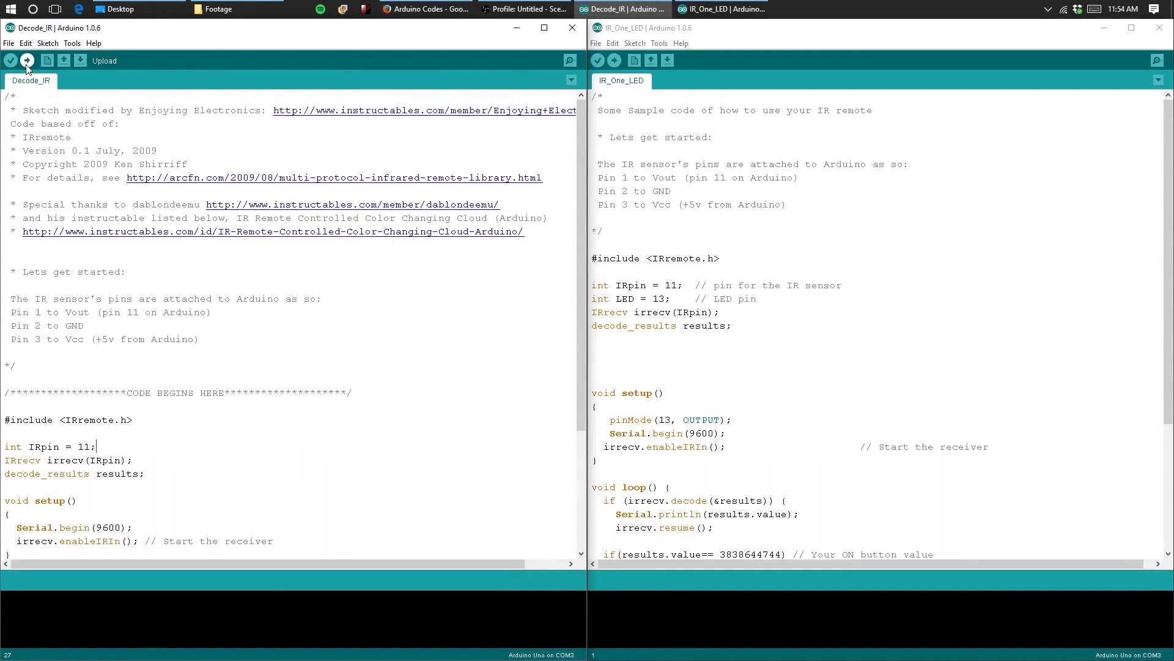
{"action": "left_click", "coordinate": [27, 61]}
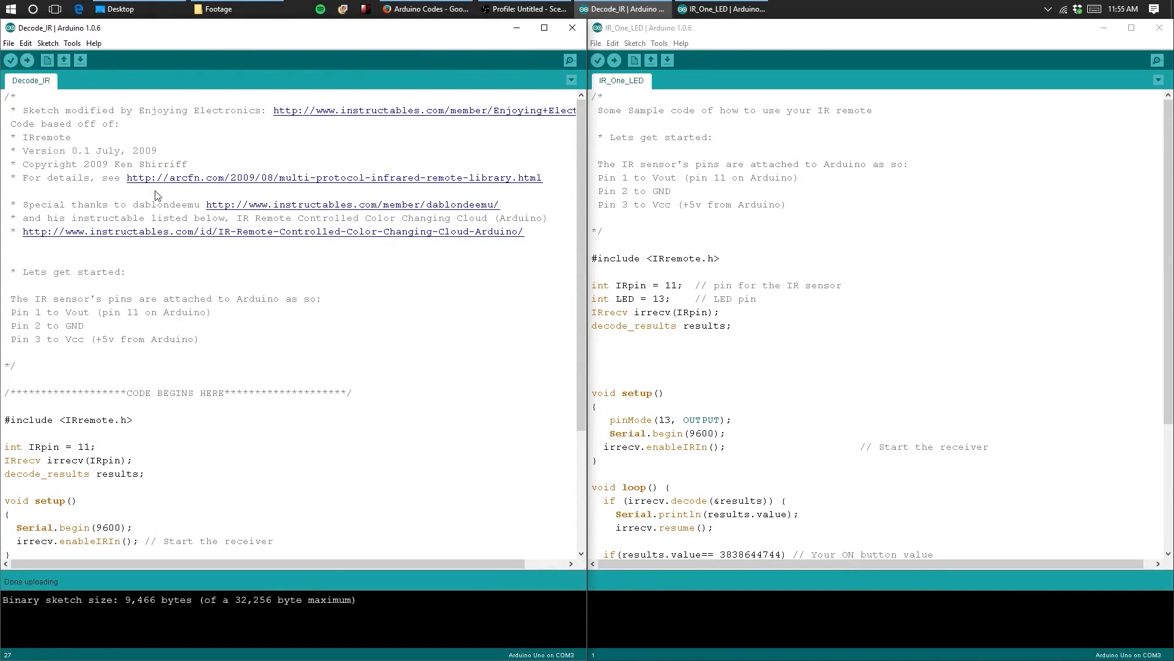
{"action": "left_click", "coordinate": [73, 43]}
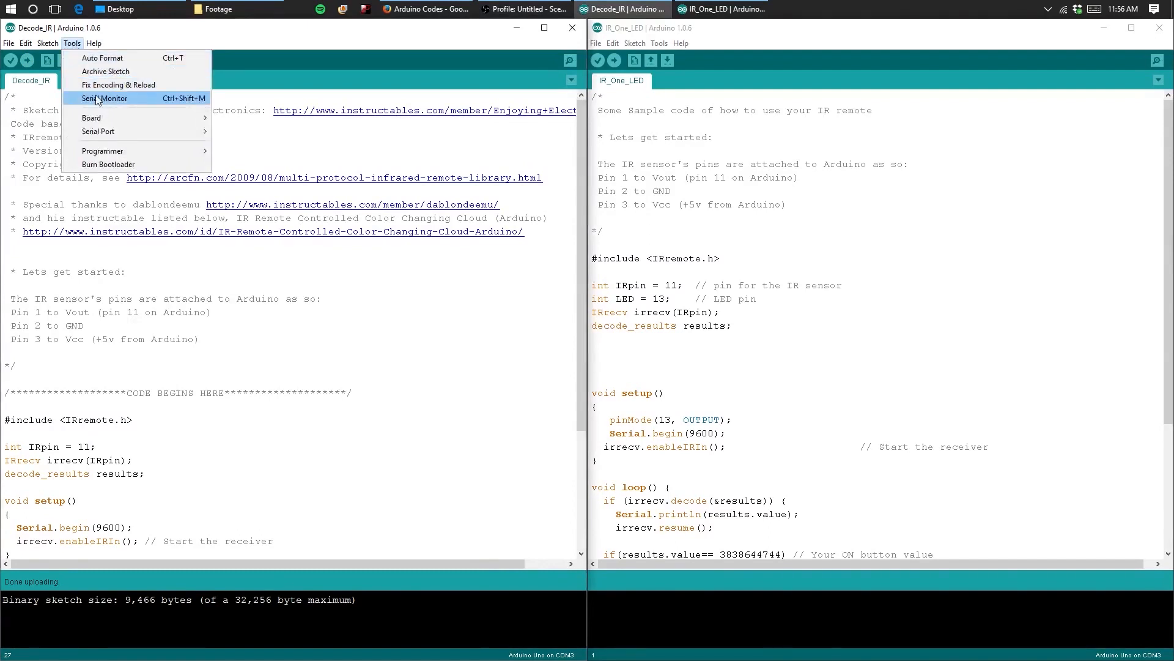
{"action": "left_click", "coordinate": [106, 98]}
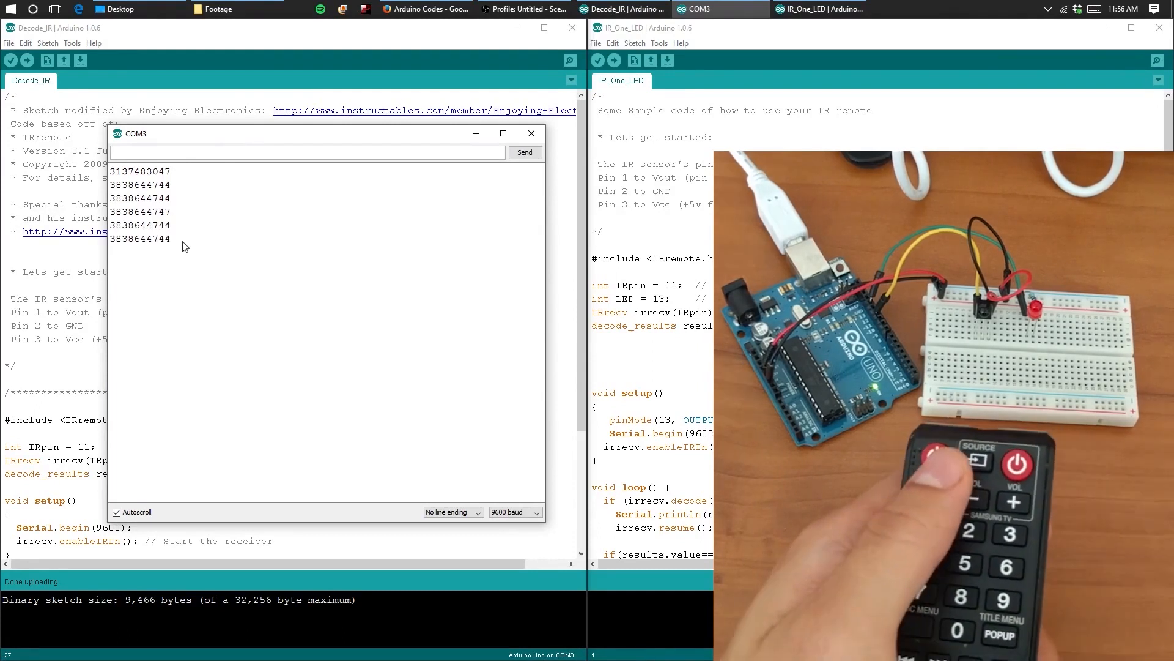
{"action": "double_click", "coordinate": [140, 239]}
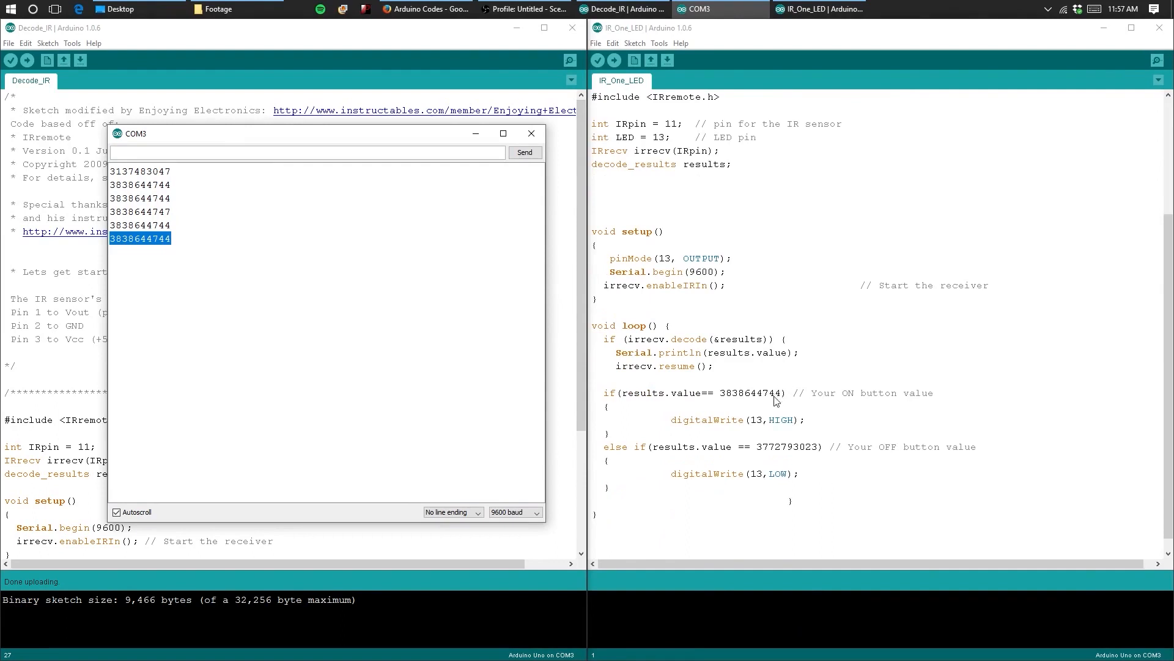
{"action": "double_click", "coordinate": [752, 392]}
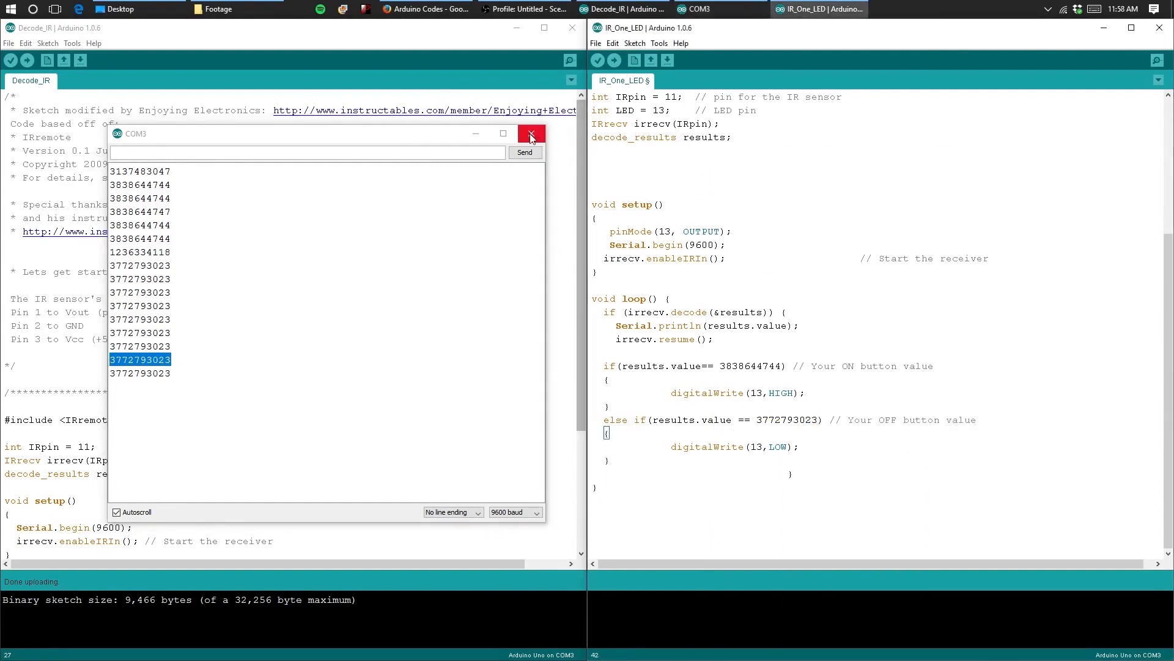
Step: Close the COM3 Serial Monitor and start uploading the updated IR_One_LED sketch
{"action": "left_click", "coordinate": [531, 133]}
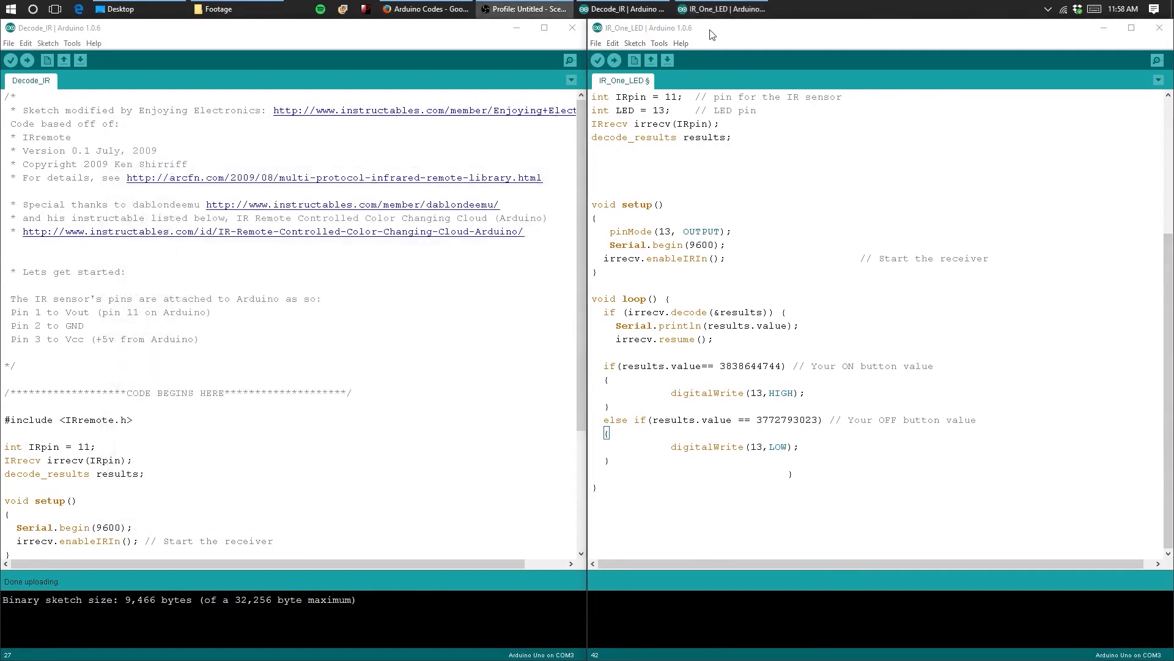
{"action": "left_click", "coordinate": [658, 42]}
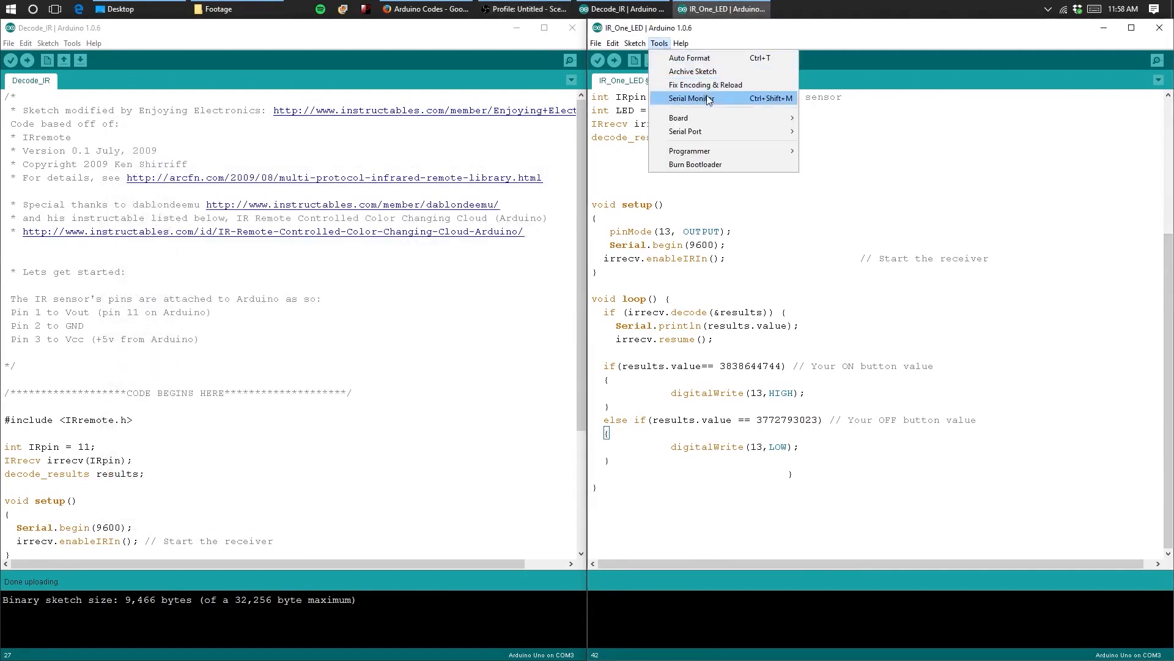
{"action": "mouse_move", "coordinate": [685, 131]}
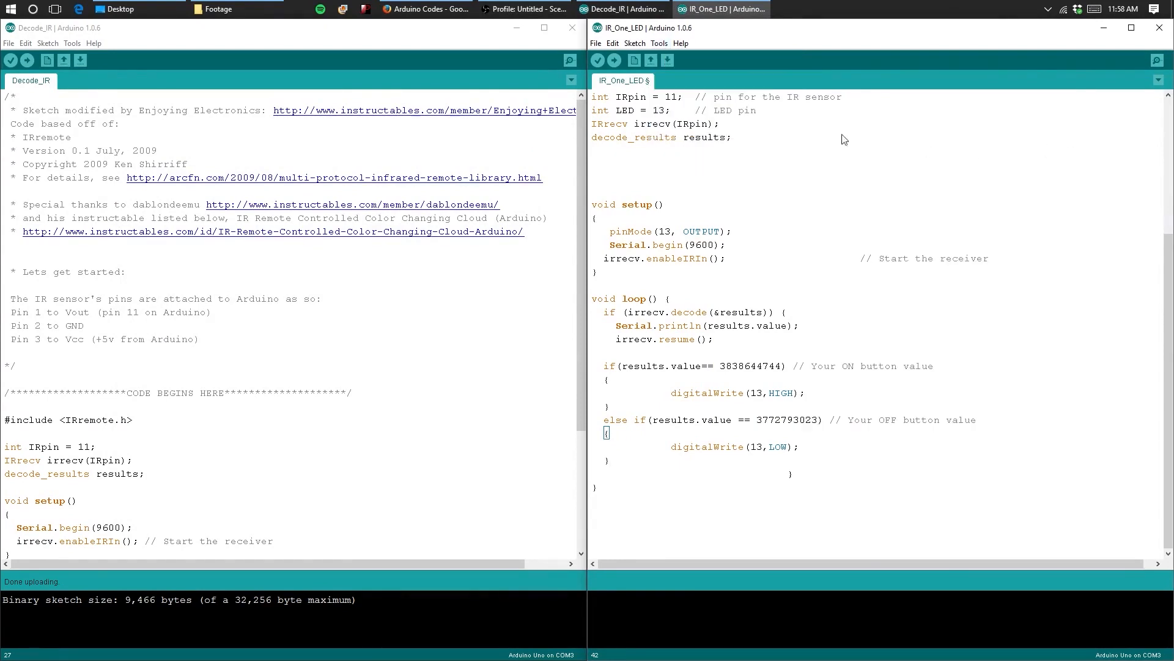
{"action": "left_click", "coordinate": [613, 60]}
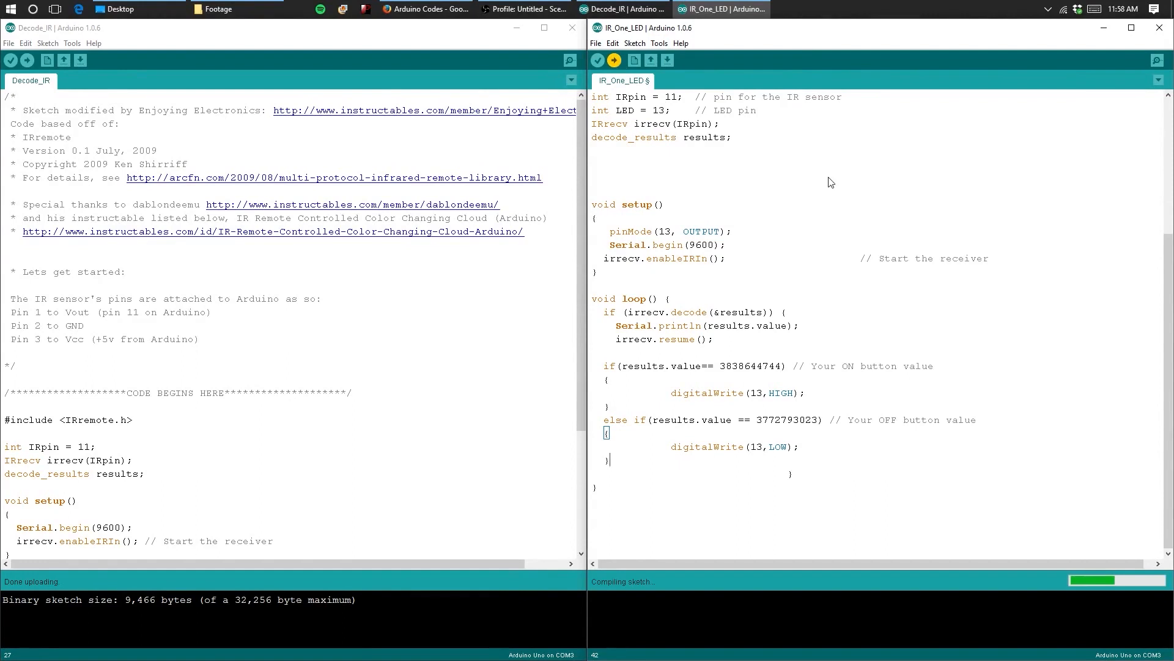